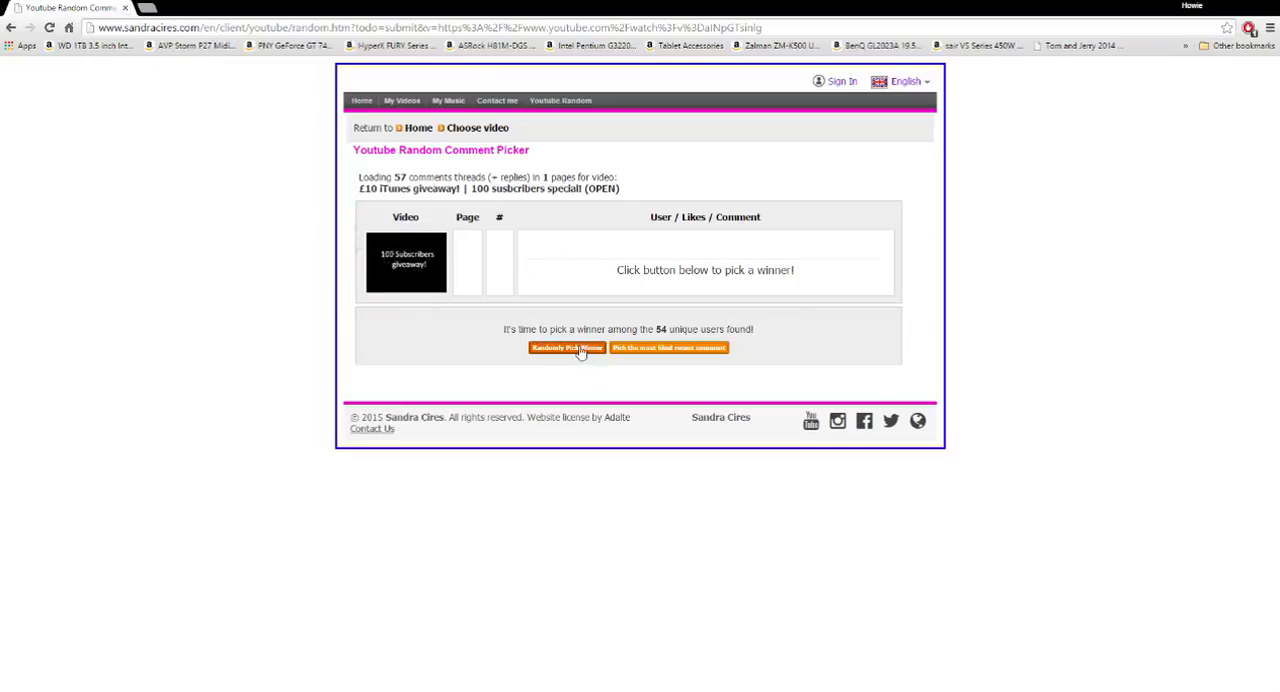
Draw several random winning comments from the 54 unique commenters, skimming each result
left_click(564, 346)
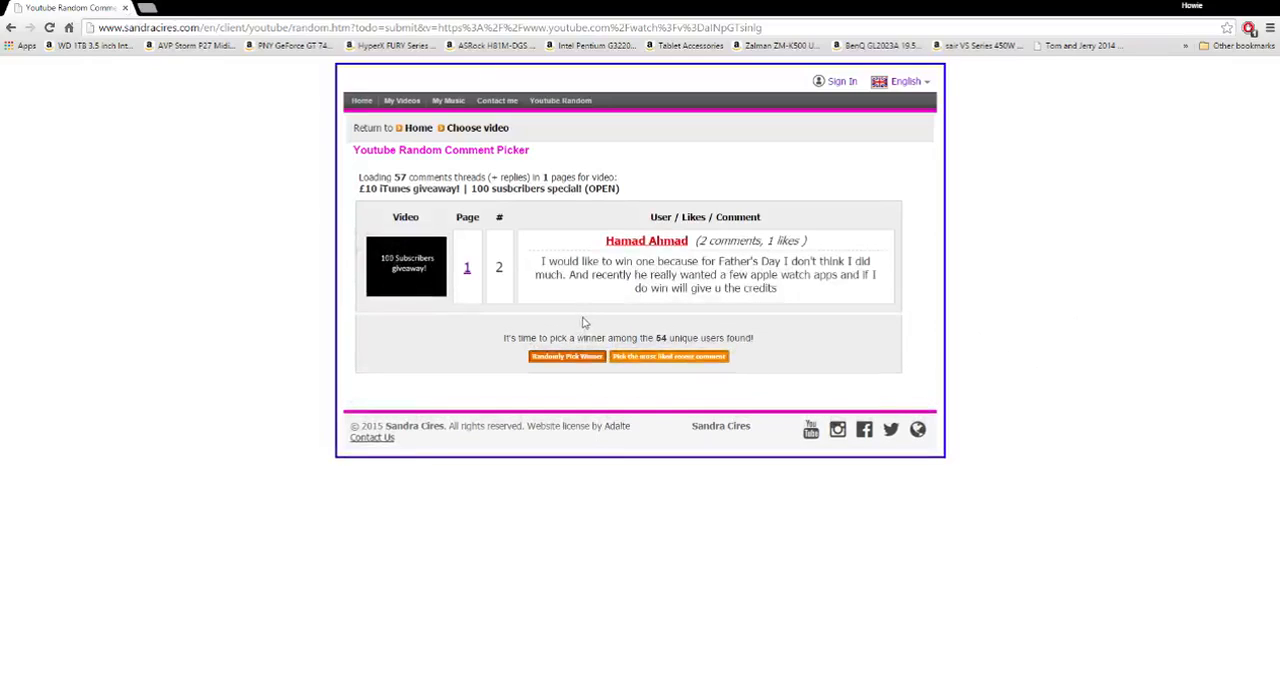
left_click_drag(556, 260, 704, 260)
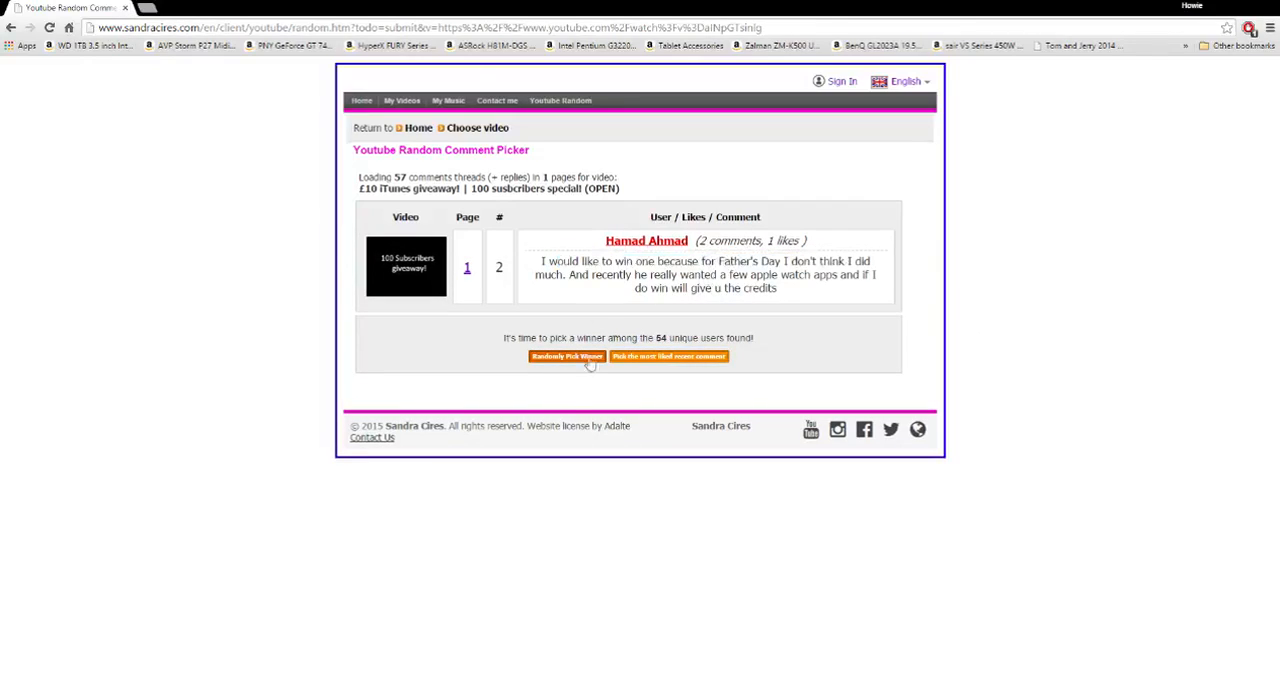
left_click(568, 356)
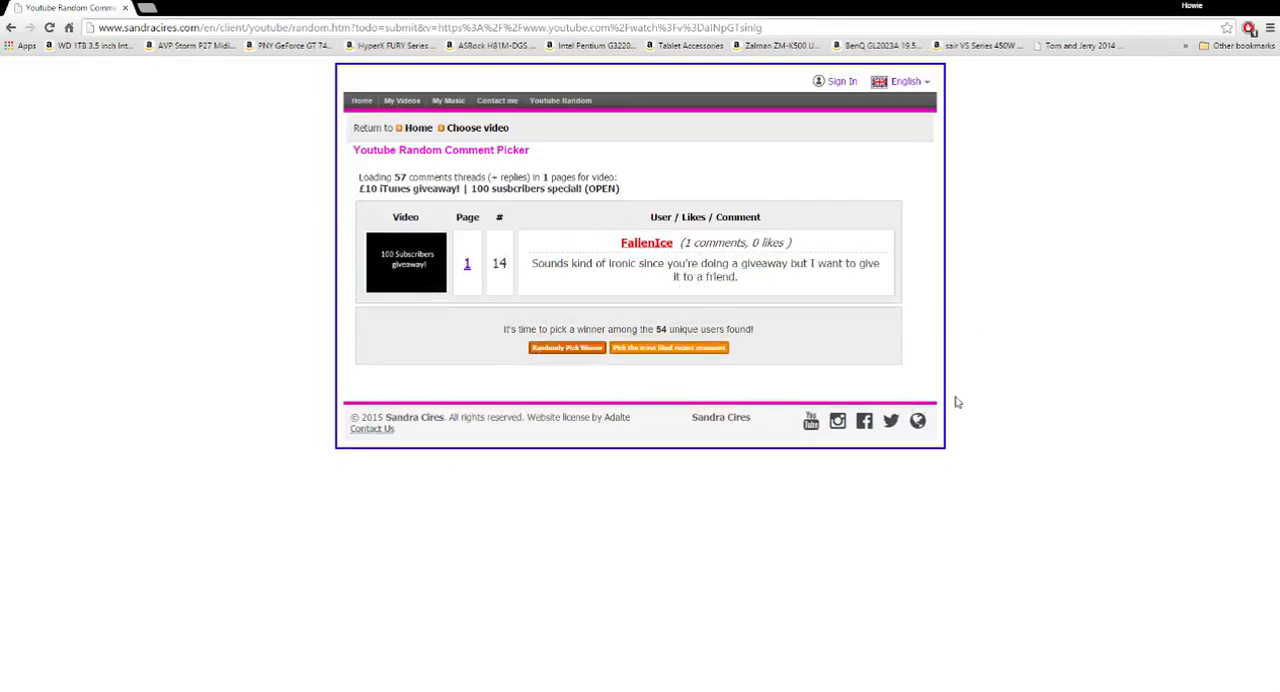
left_click_drag(572, 264, 750, 264)
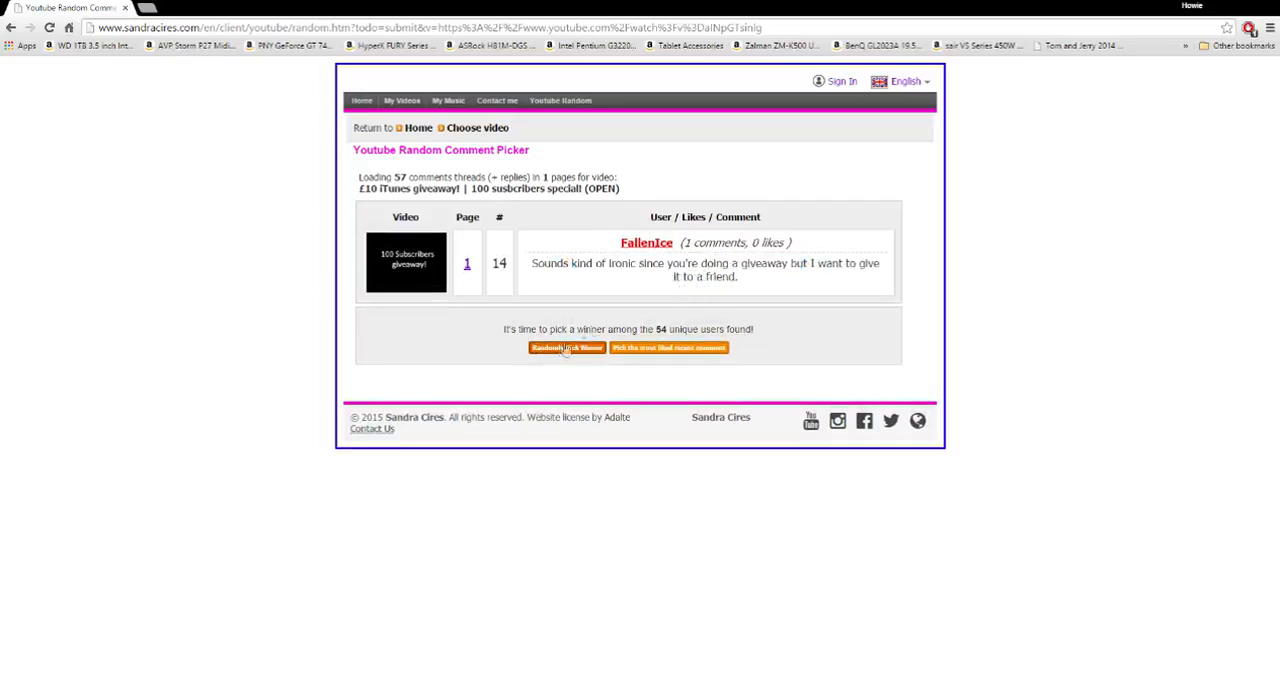
left_click(566, 346)
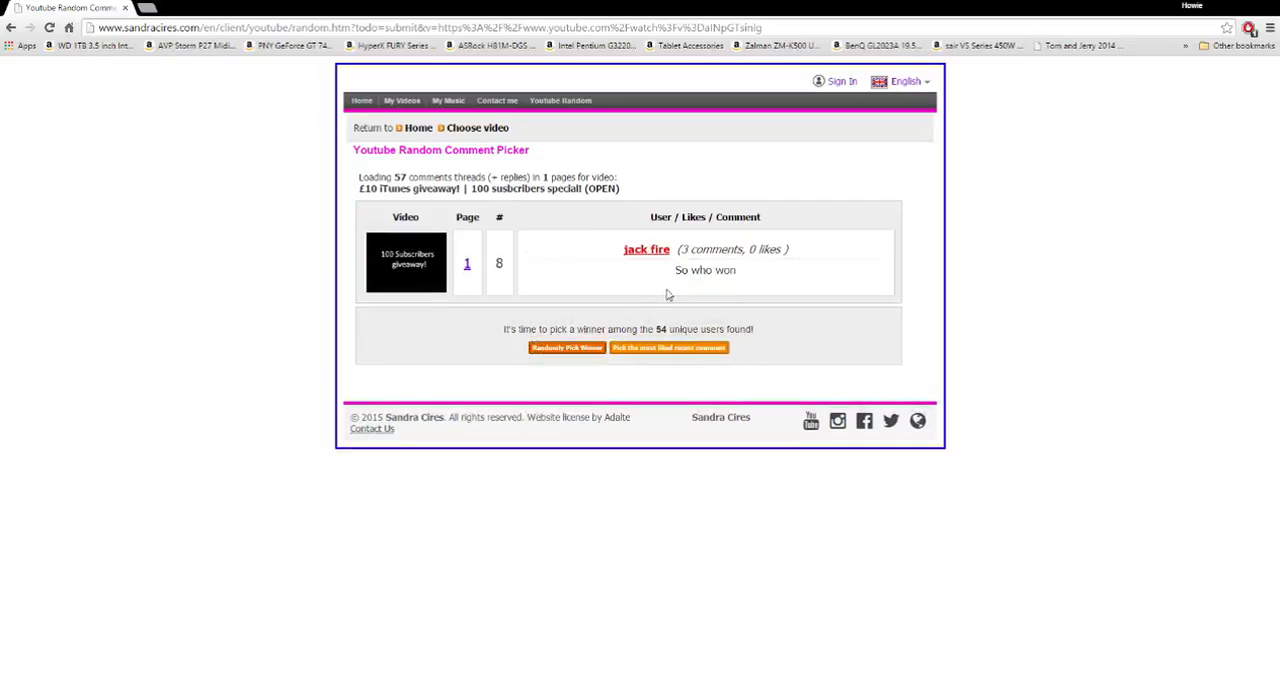
mouse_move(702, 310)
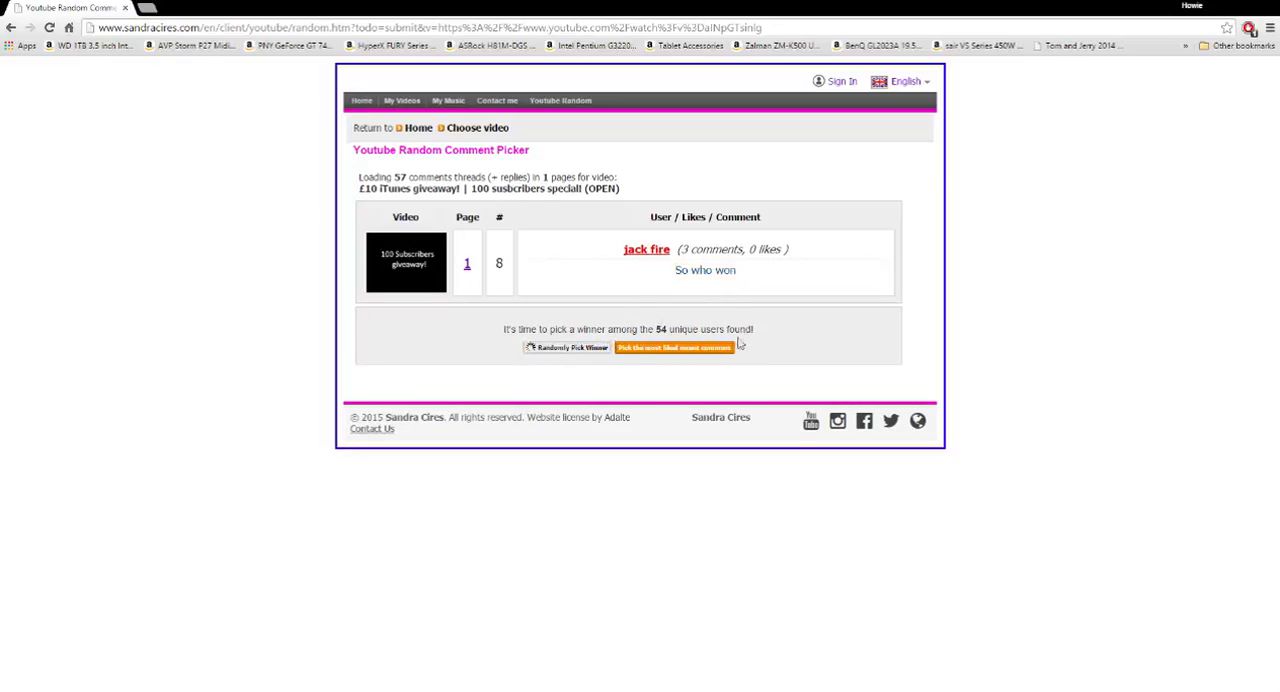
left_click(566, 346)
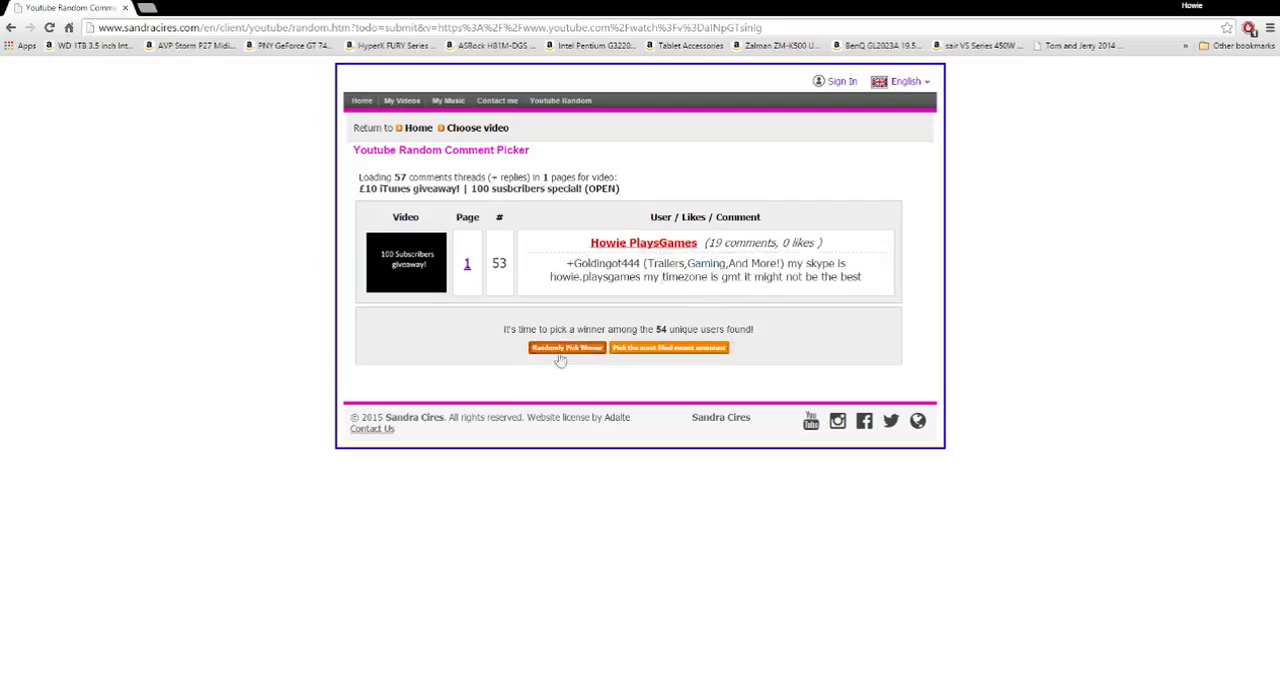
Keep re-drawing random winners from the giveaway comments, reading the drawn text
left_click(568, 348)
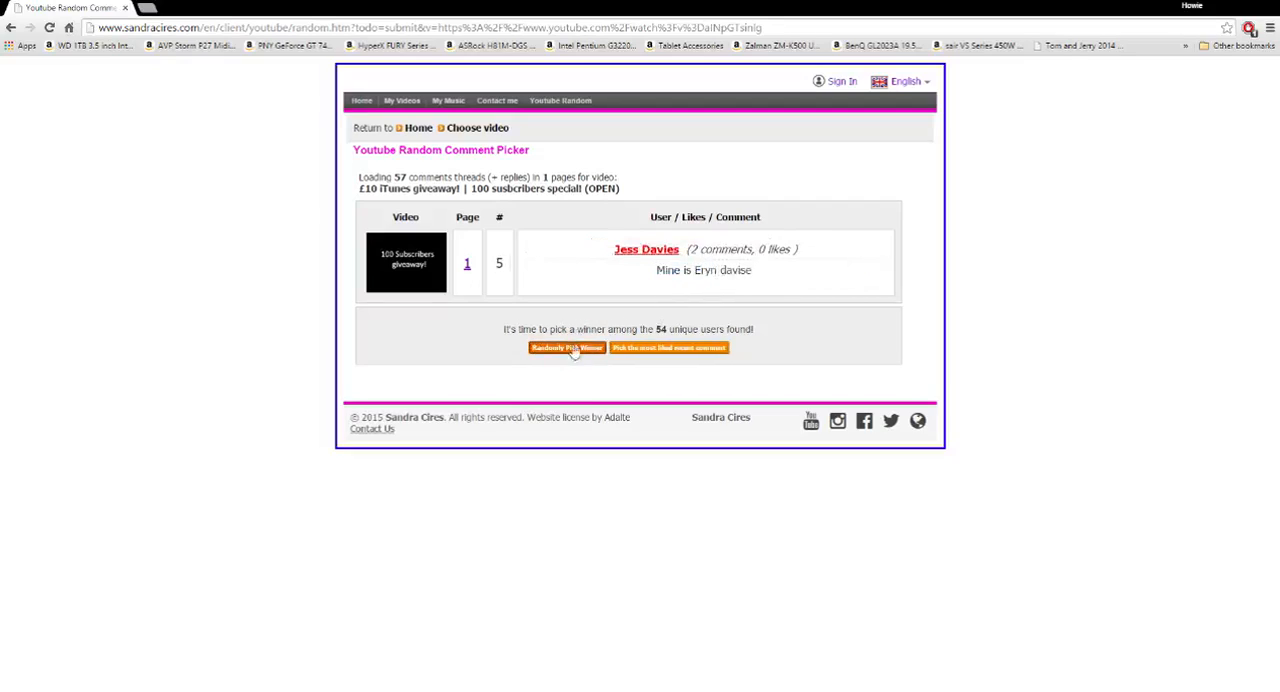
left_click(568, 346)
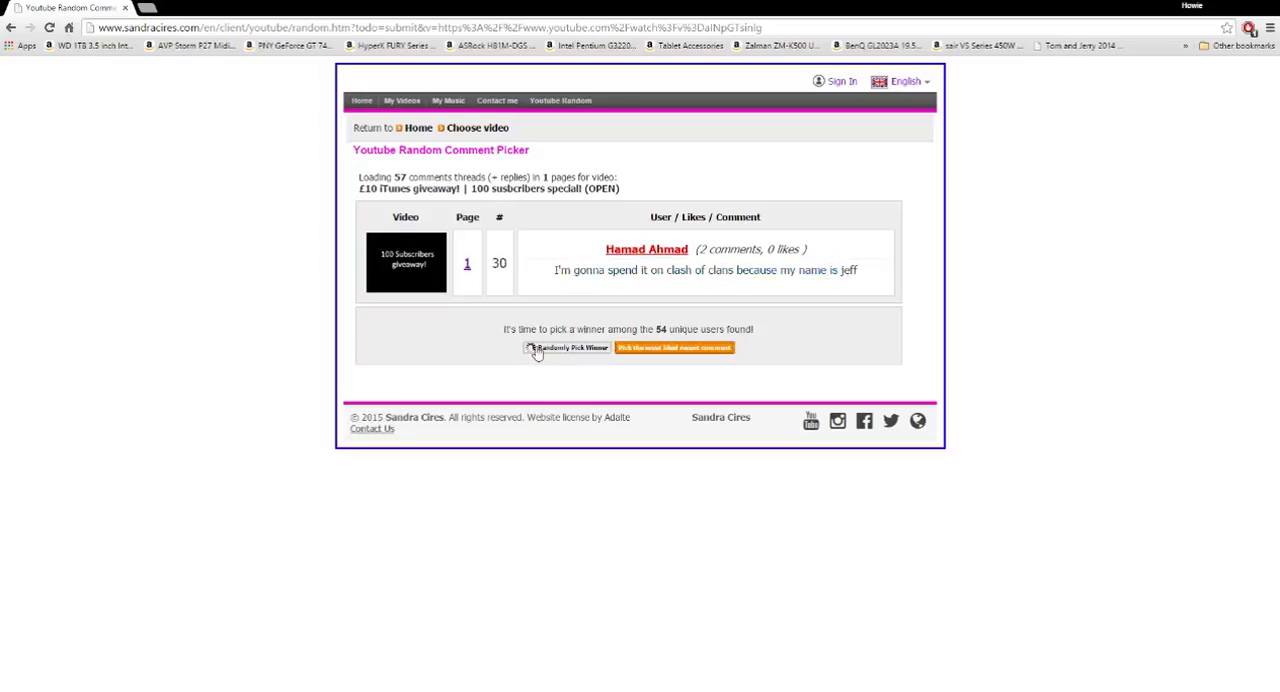
left_click(568, 346)
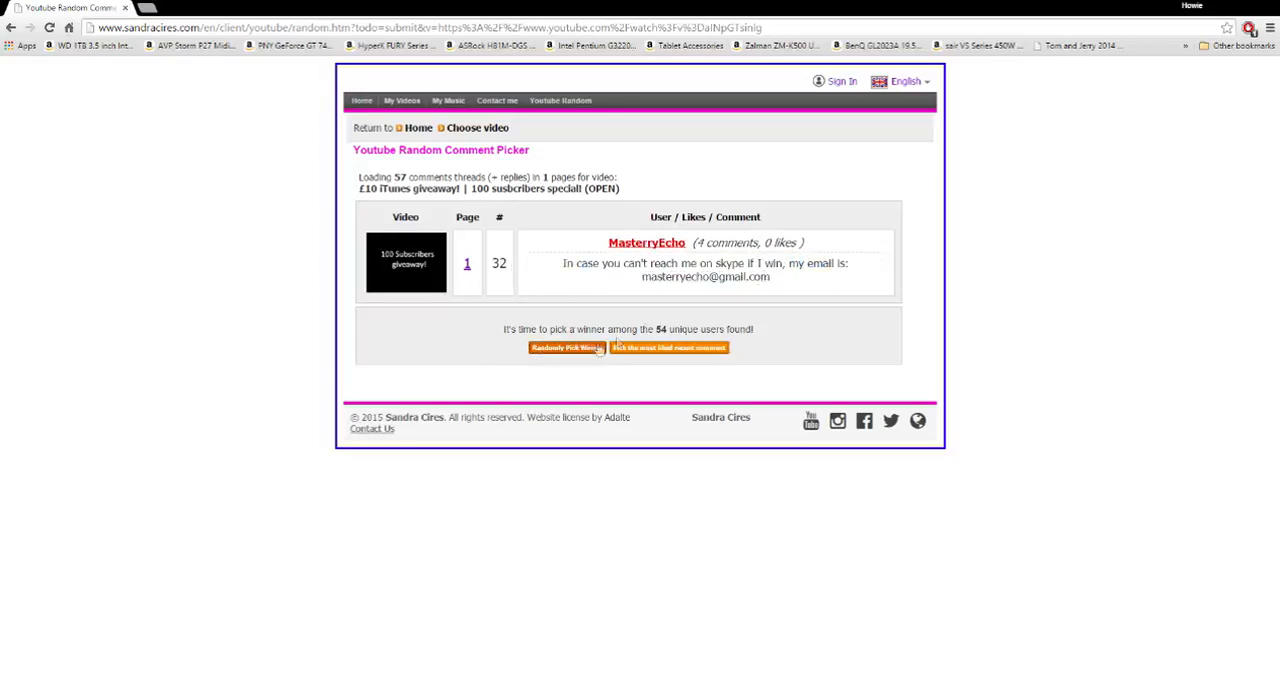
left_click(566, 346)
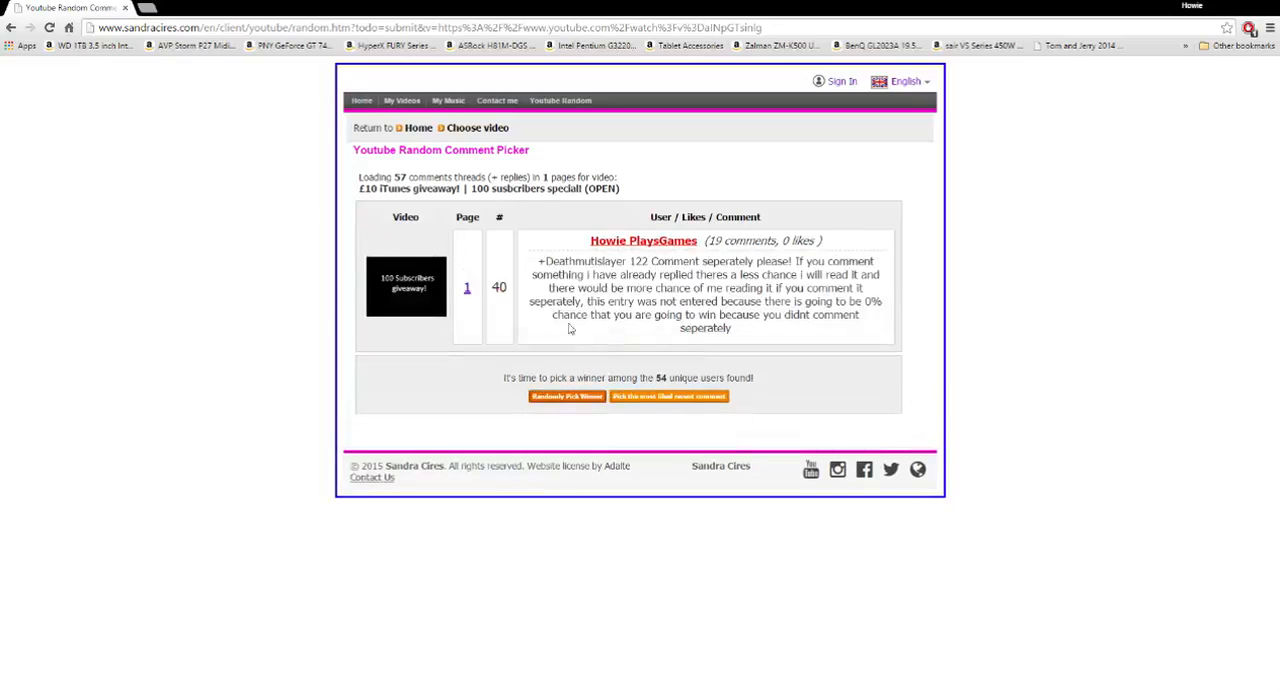
left_click_drag(584, 260, 736, 274)
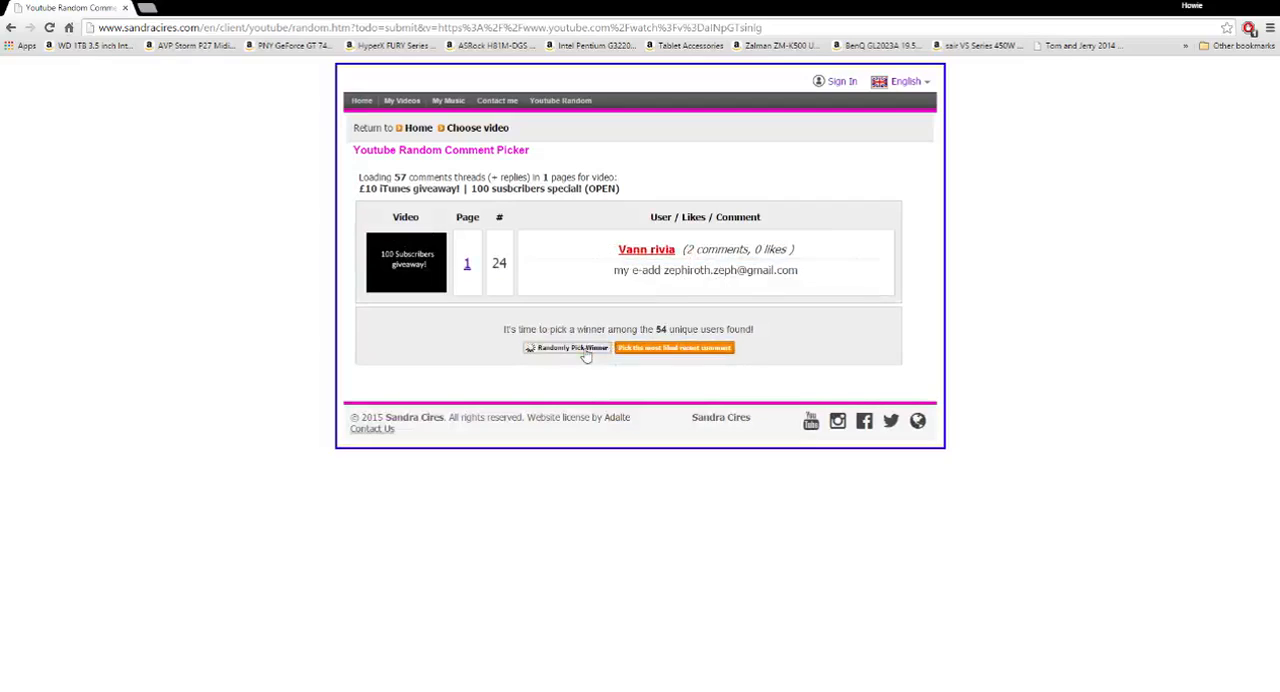
left_click(568, 348)
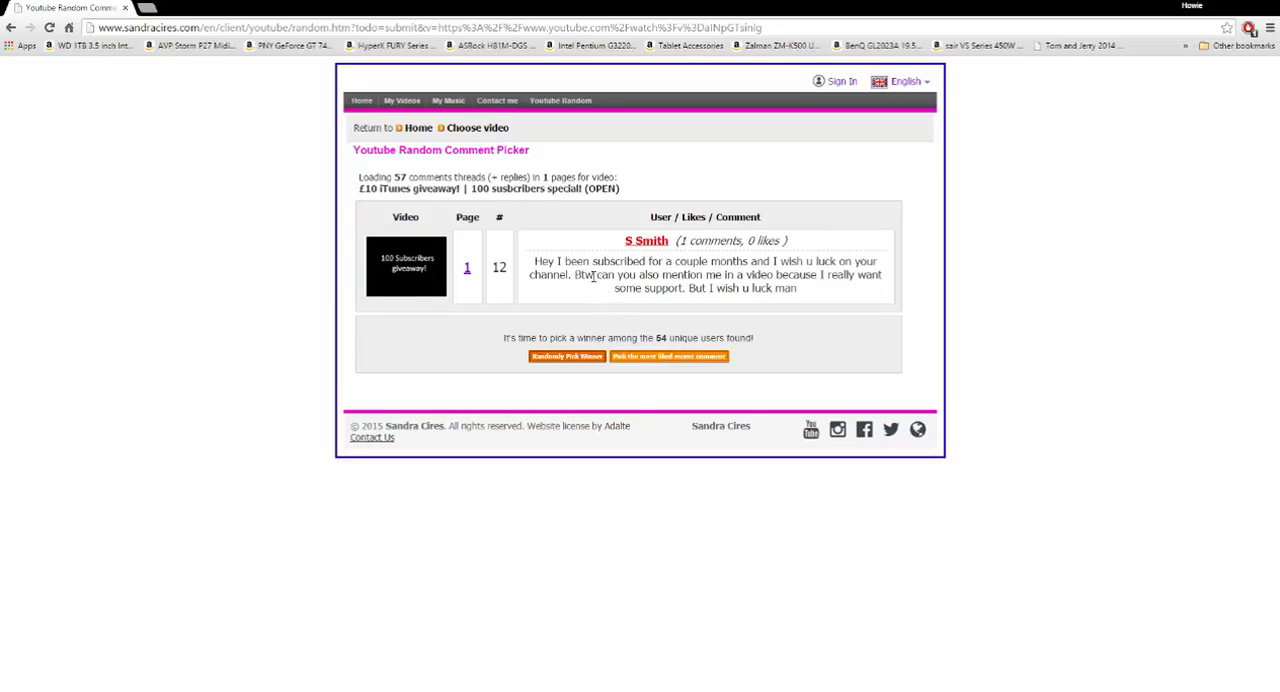
left_click_drag(562, 260, 800, 260)
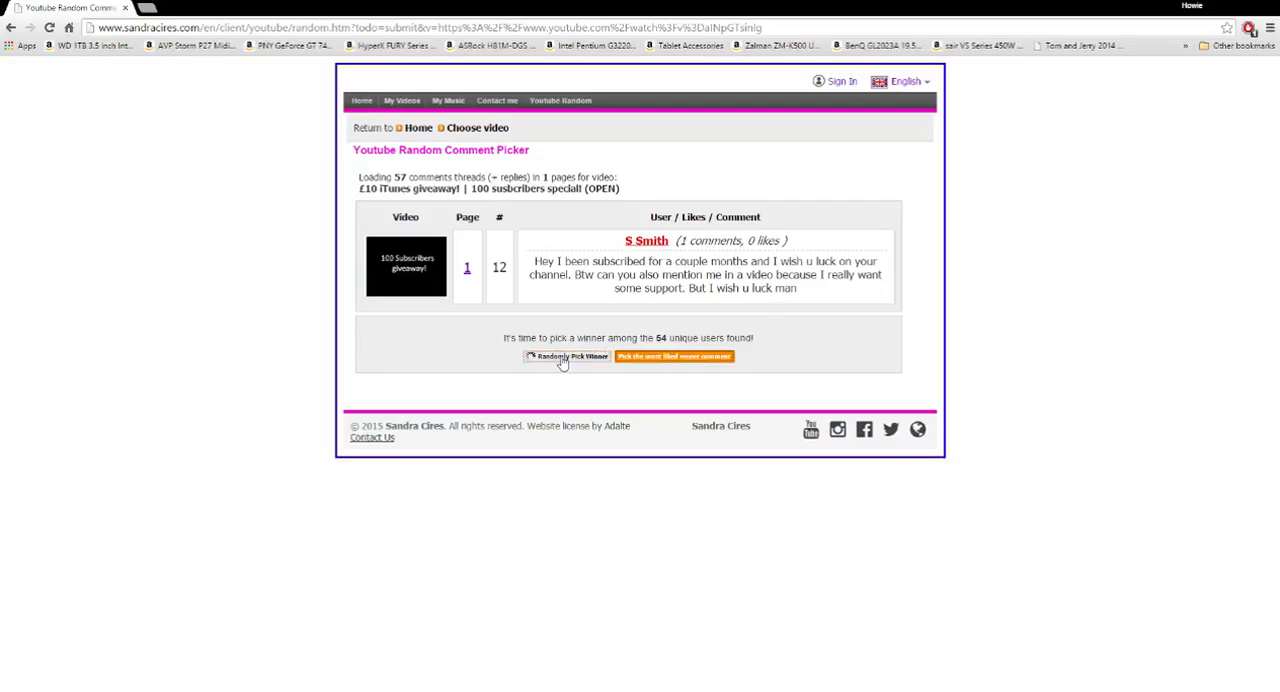
Re-draw to land on Comedy Law's comment #43 wanting the iTunes card for Minecraft, highlighting its sentences
left_click(564, 356)
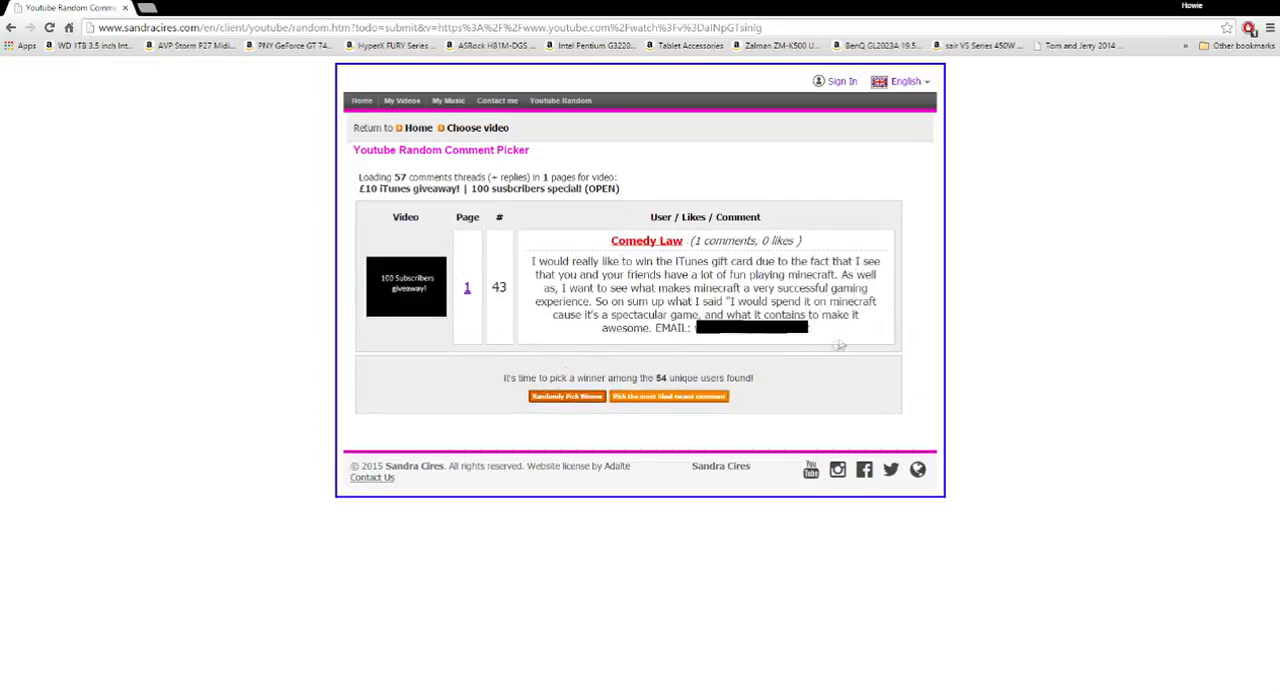
mouse_move(596, 300)
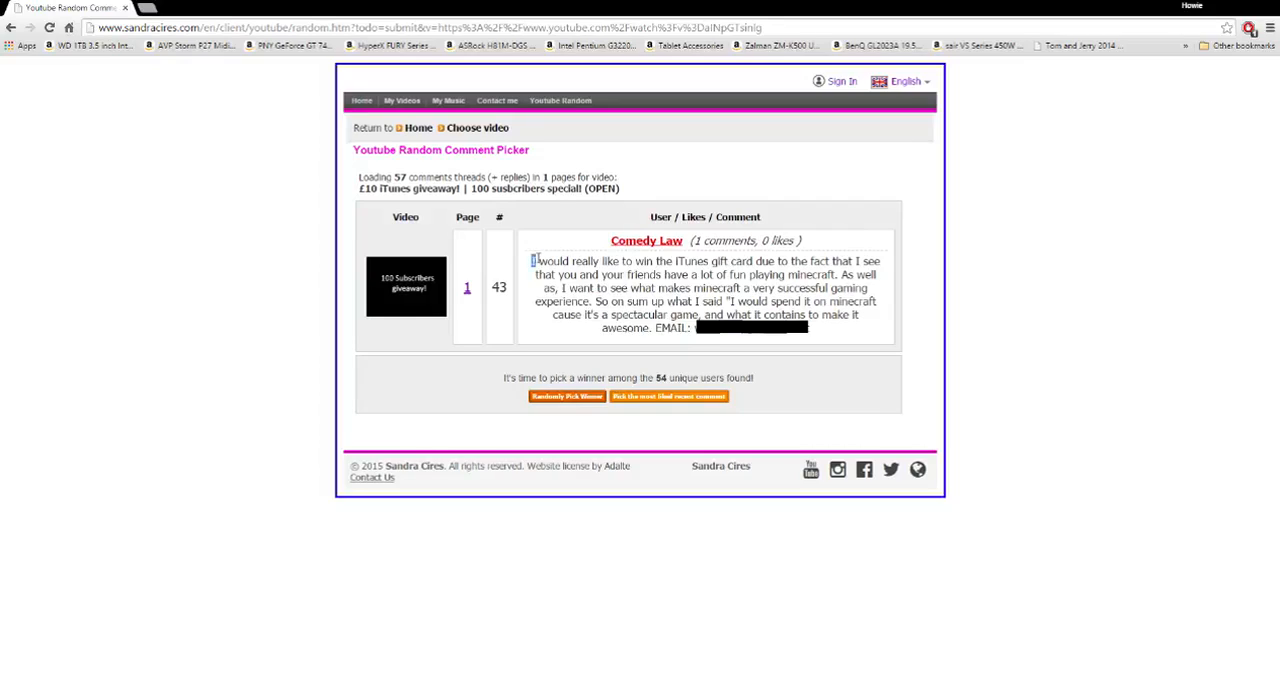
left_click_drag(532, 260, 620, 260)
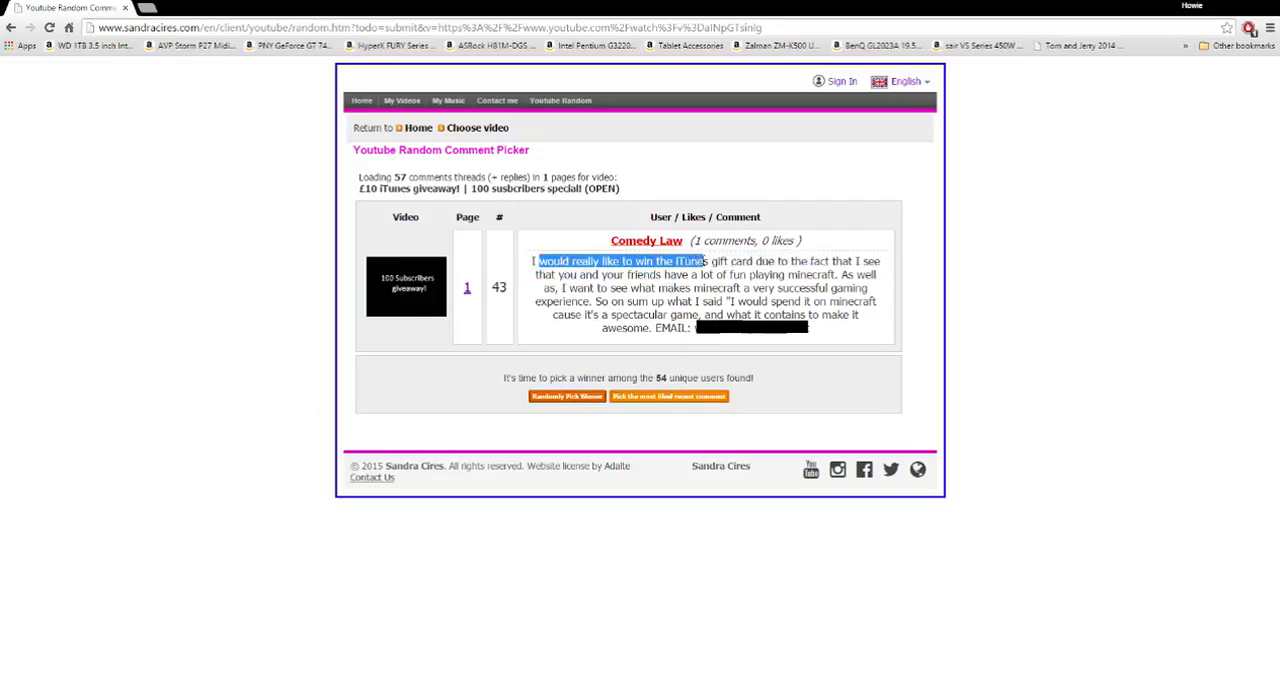
left_click_drag(704, 260, 862, 260)
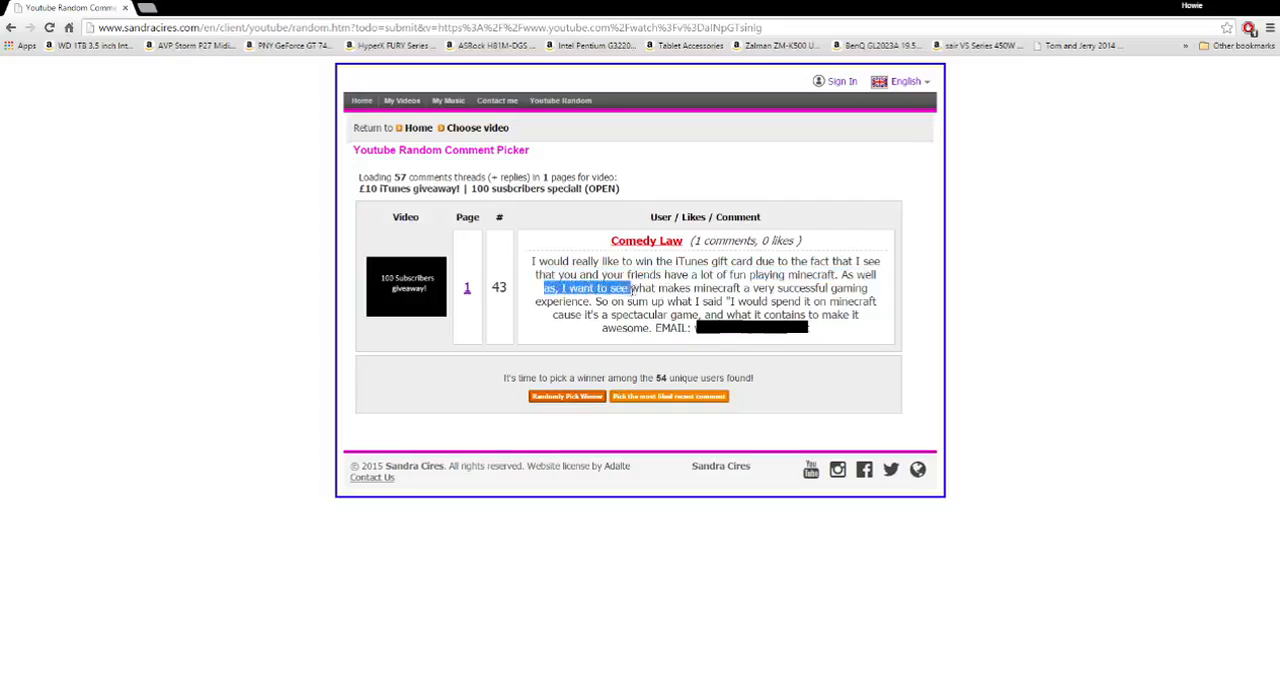
left_click_drag(630, 288, 788, 288)
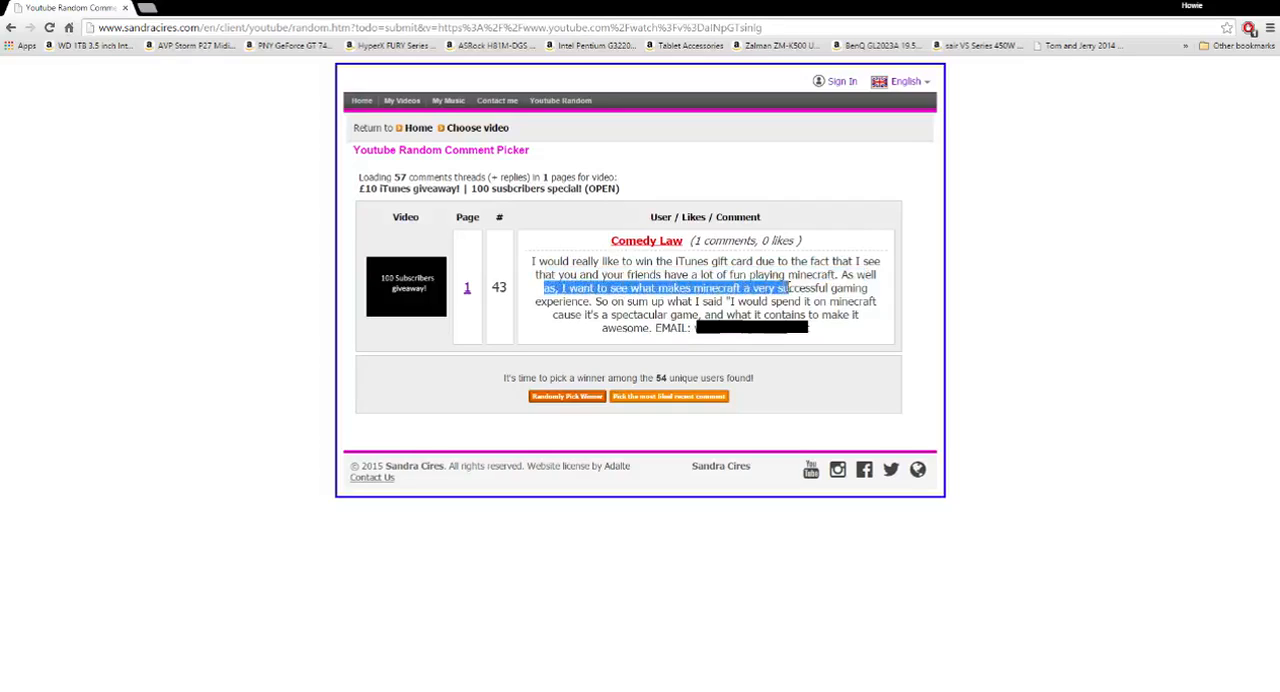
left_click_drag(788, 288, 868, 288)
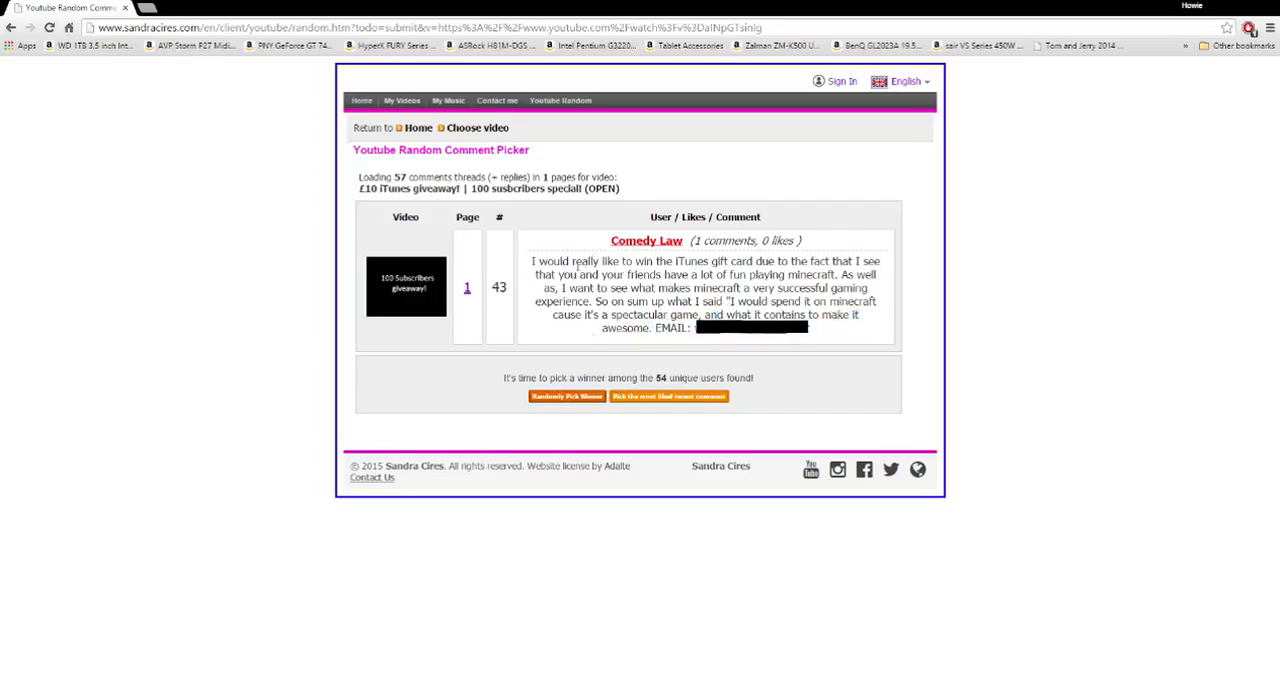
double_click(646, 240)
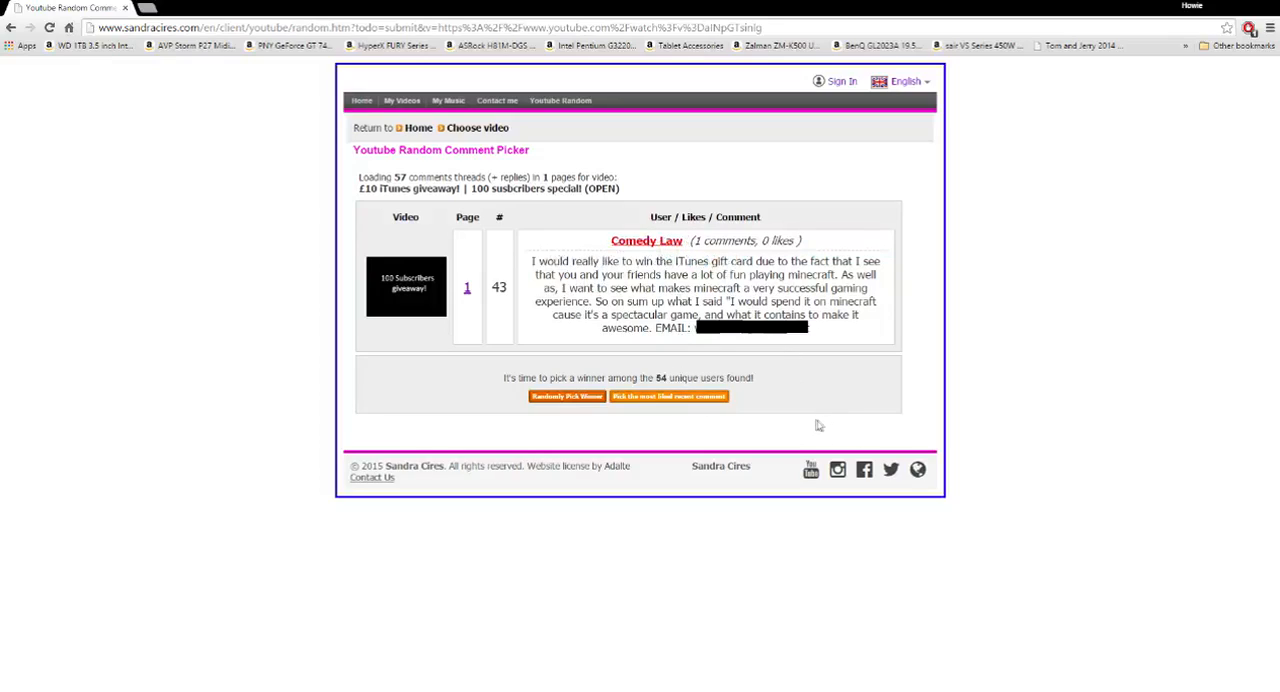
mouse_move(902, 388)
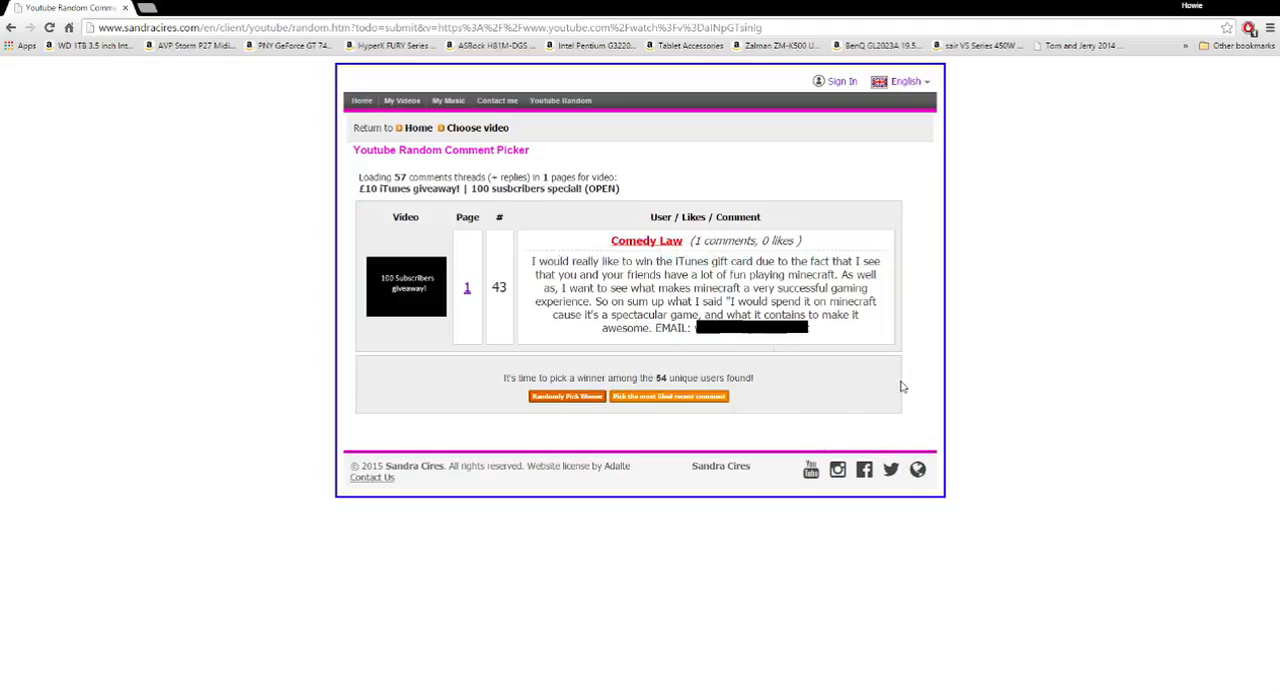